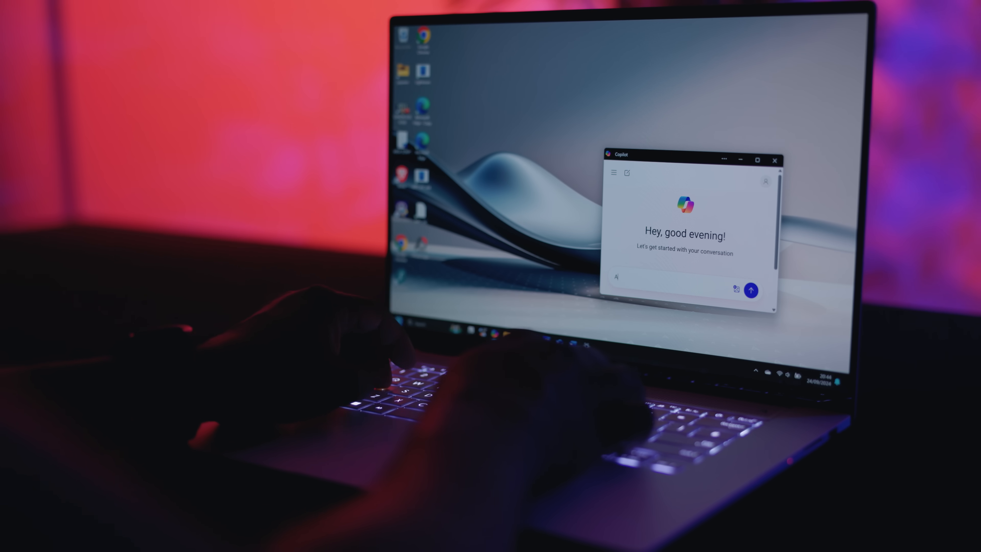
type("Awesome")
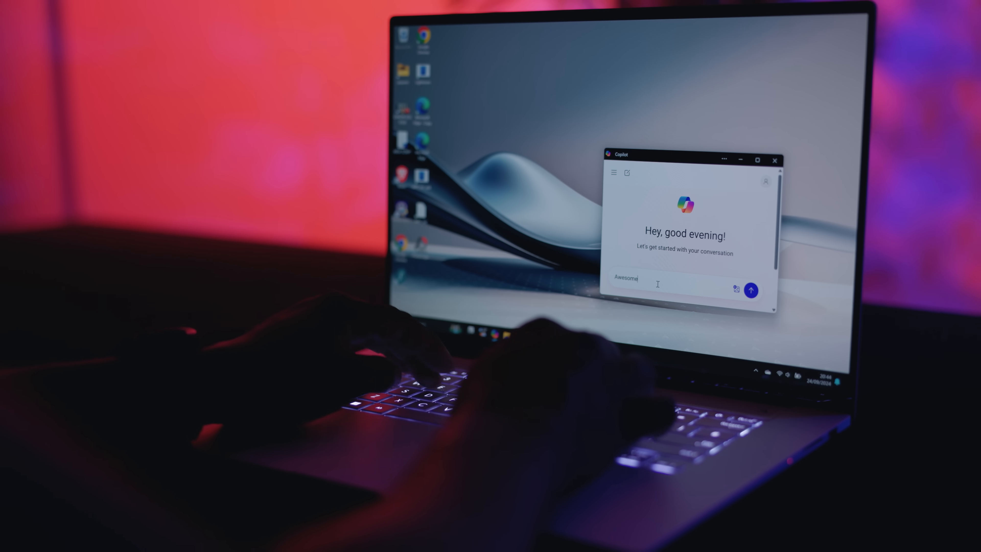